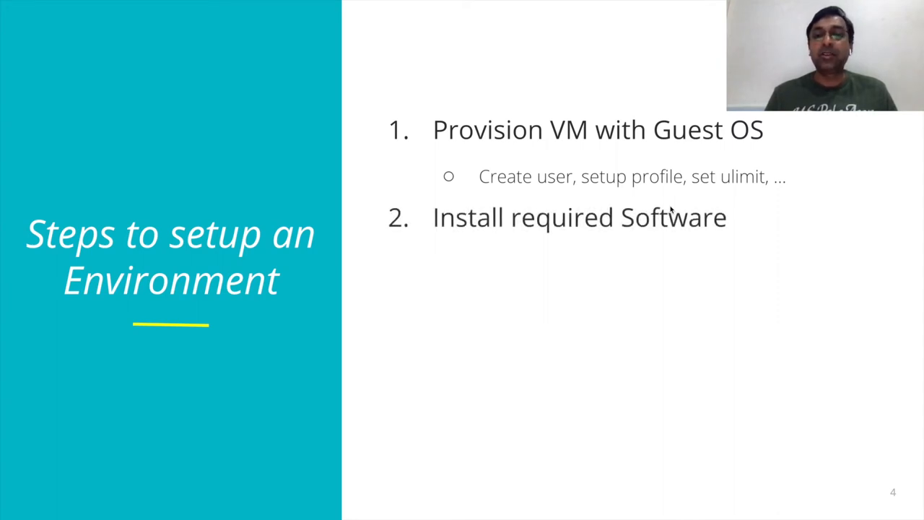
Advance the presentation to slide 5, the Virtual Machine architecture diagram
{"action": "key", "text": "Right"}
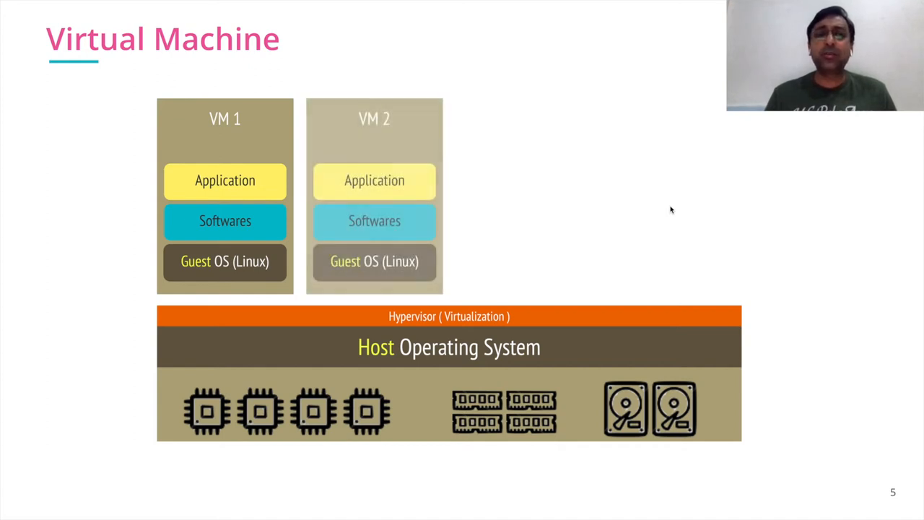